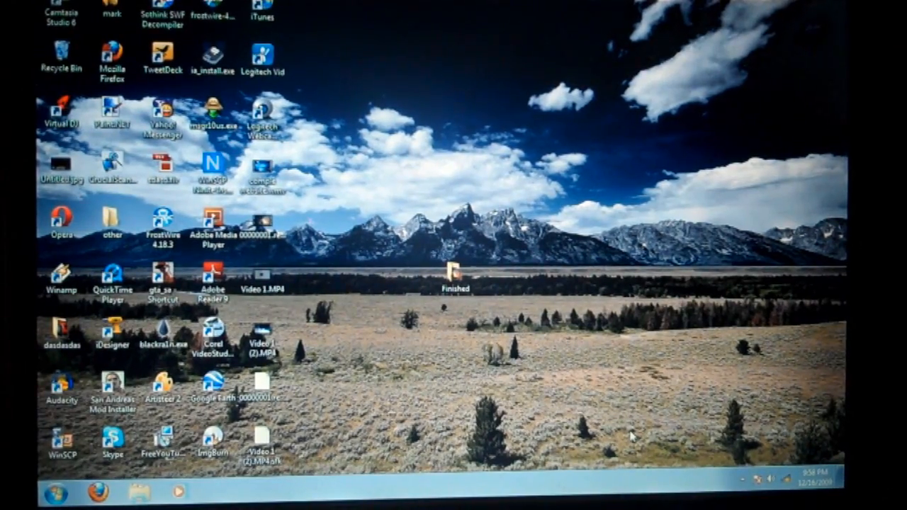
mouse_move(618, 484)
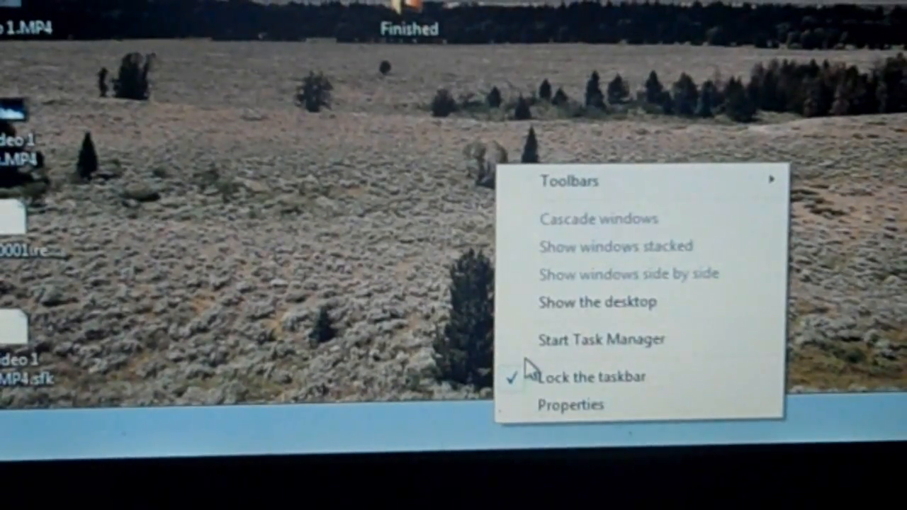
mouse_move(552, 347)
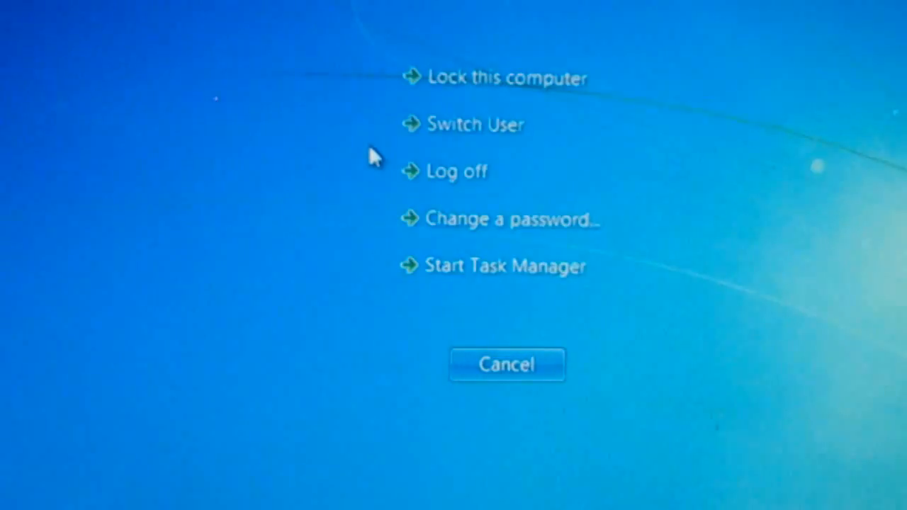
mouse_move(553, 122)
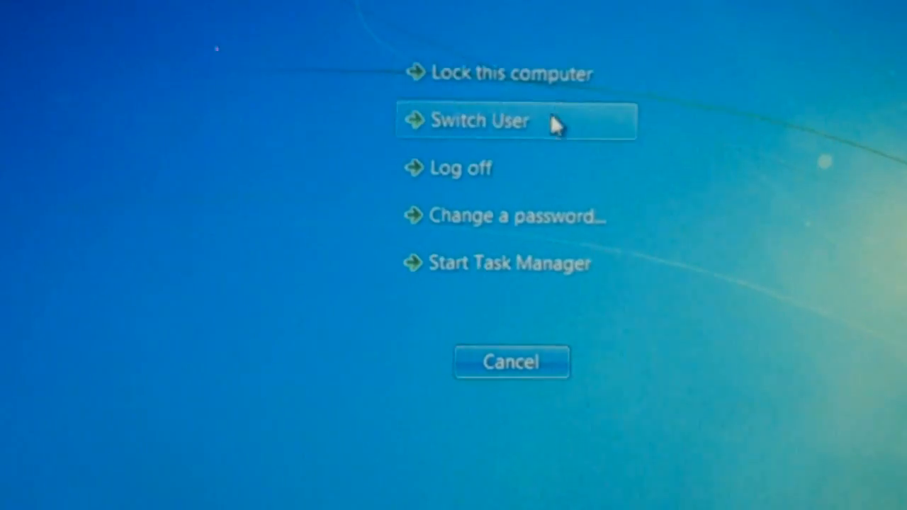
mouse_move(559, 149)
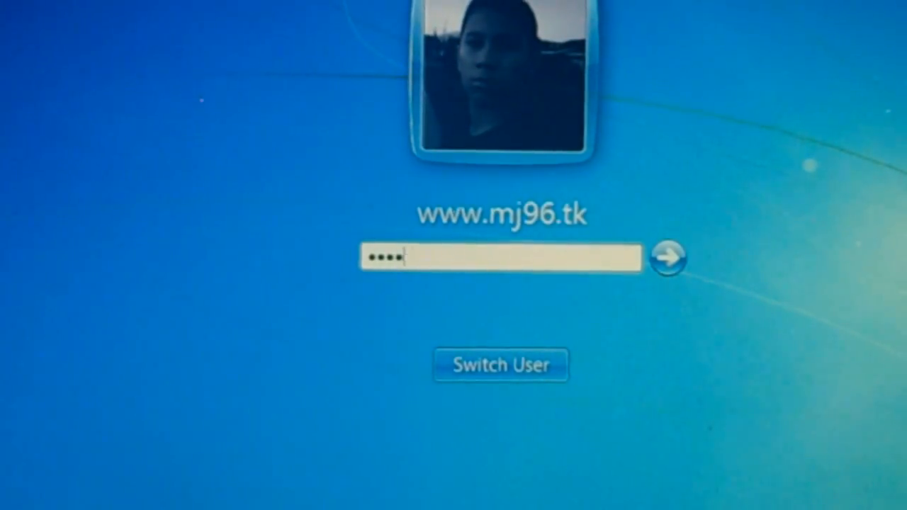
Step: Submit the account password with the arrow button to start the session
click(666, 258)
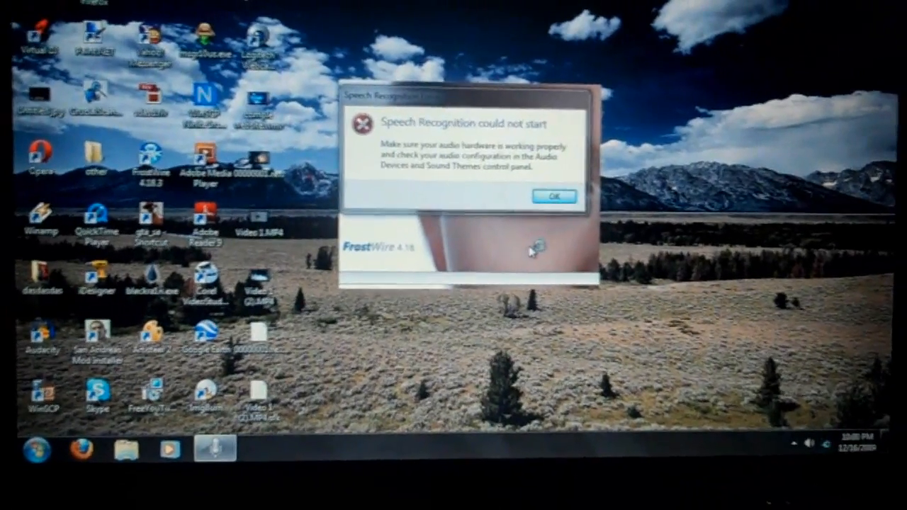
Step: Acknowledge the 'Speech Recognition could not start' error with OK
click(556, 196)
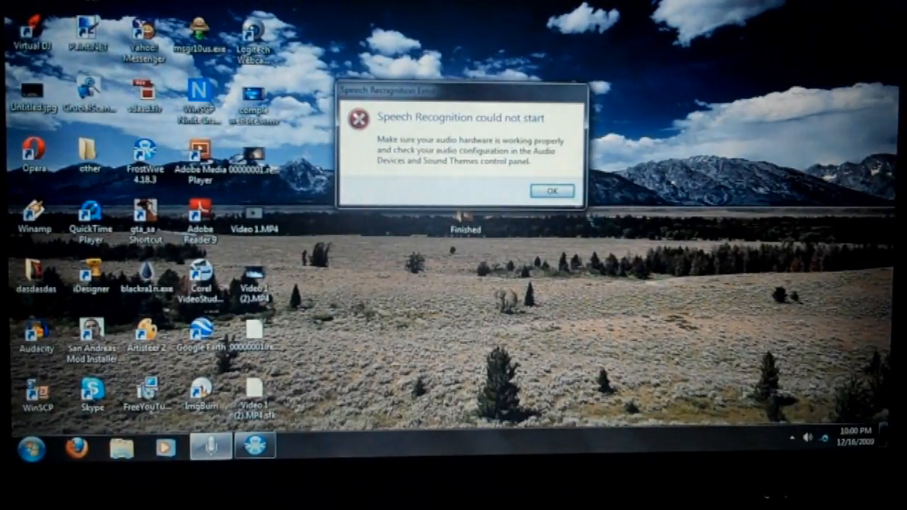
click(552, 190)
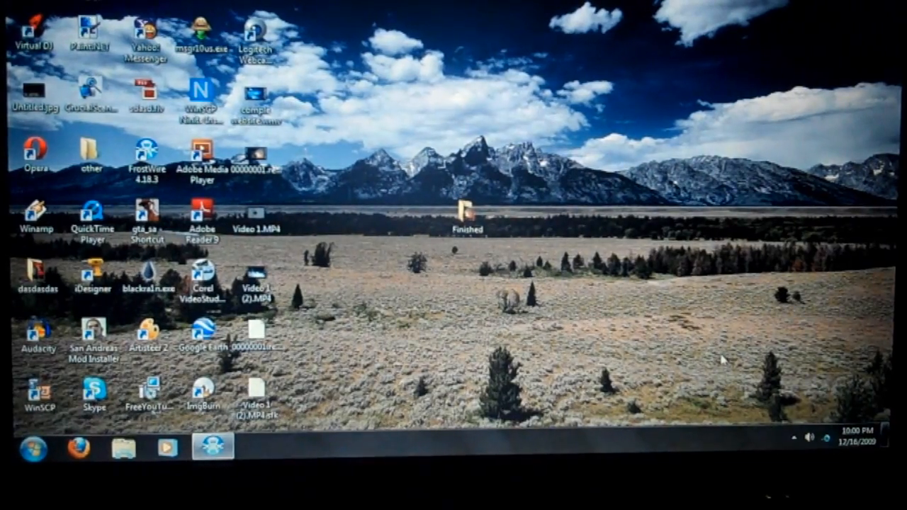